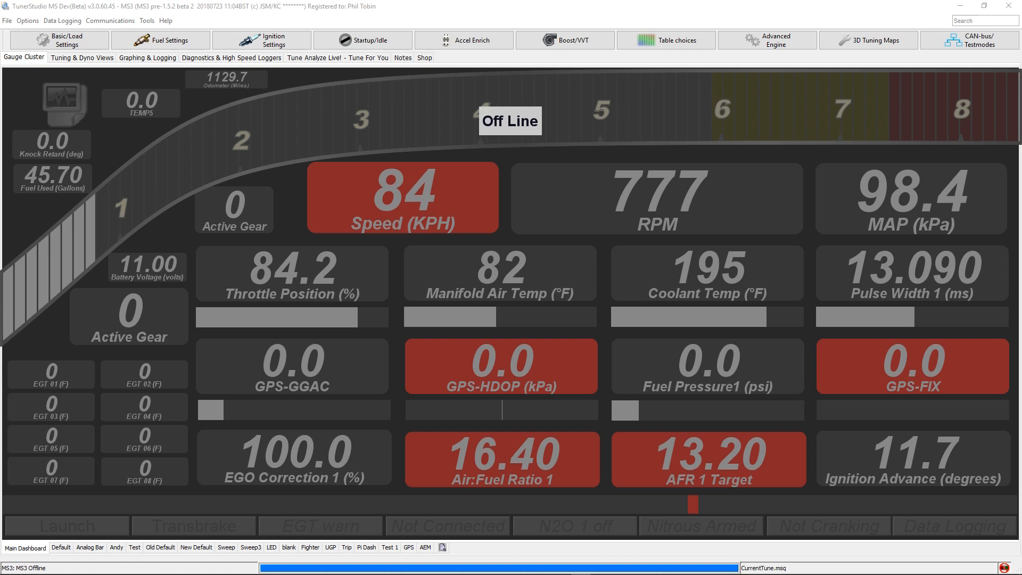
mouse_move(518, 254)
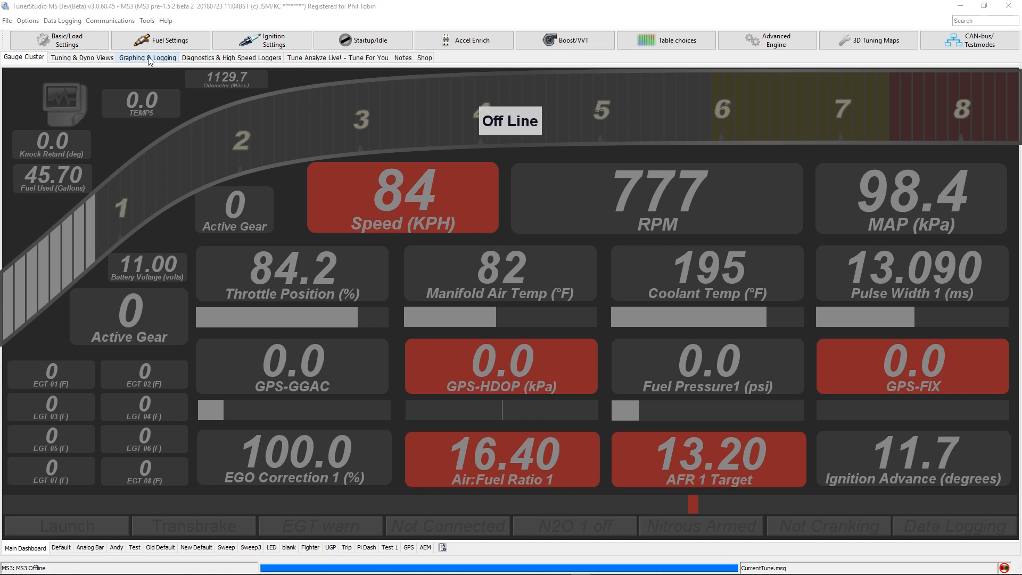
Load the 2017-10-12_18.59.0_1StagePass.msl data log into the Graphing & Logging view
click(147, 57)
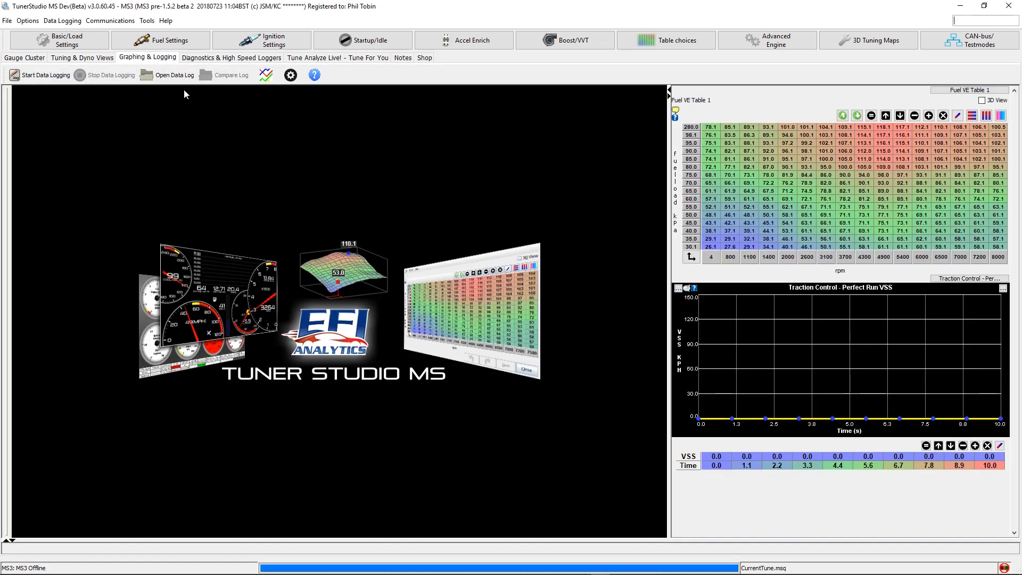
click(168, 75)
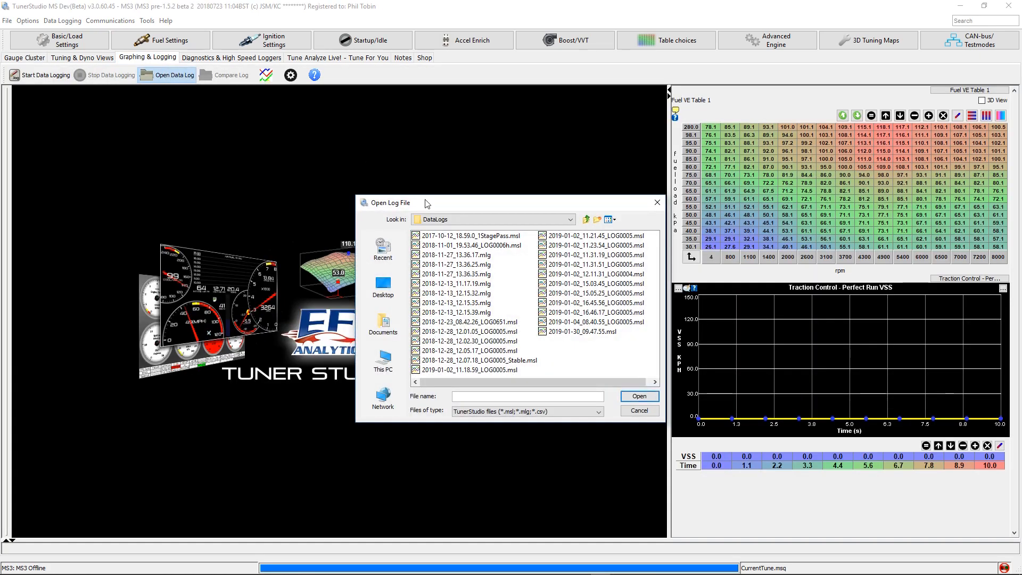
mouse_move(454, 239)
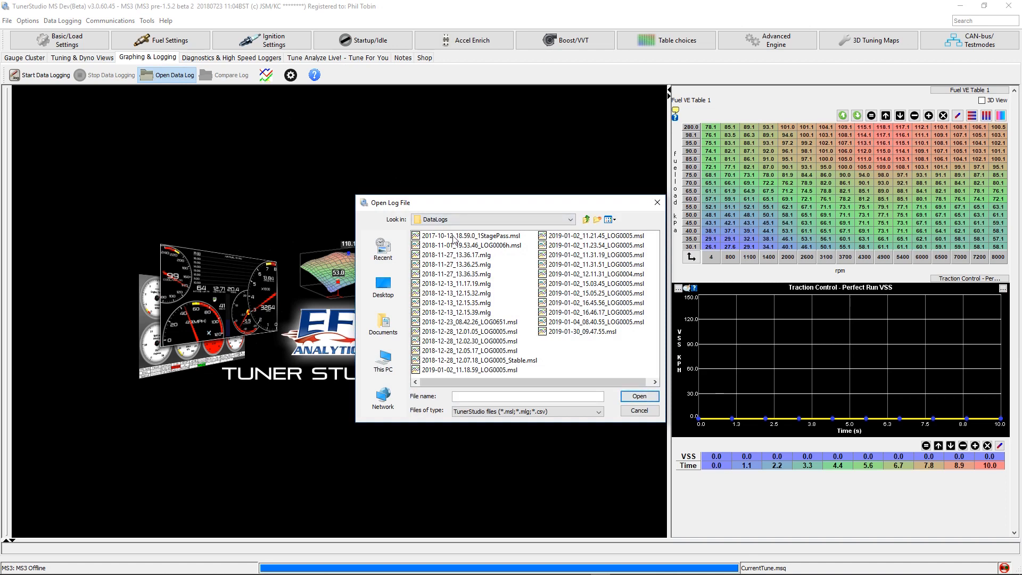
double_click(475, 236)
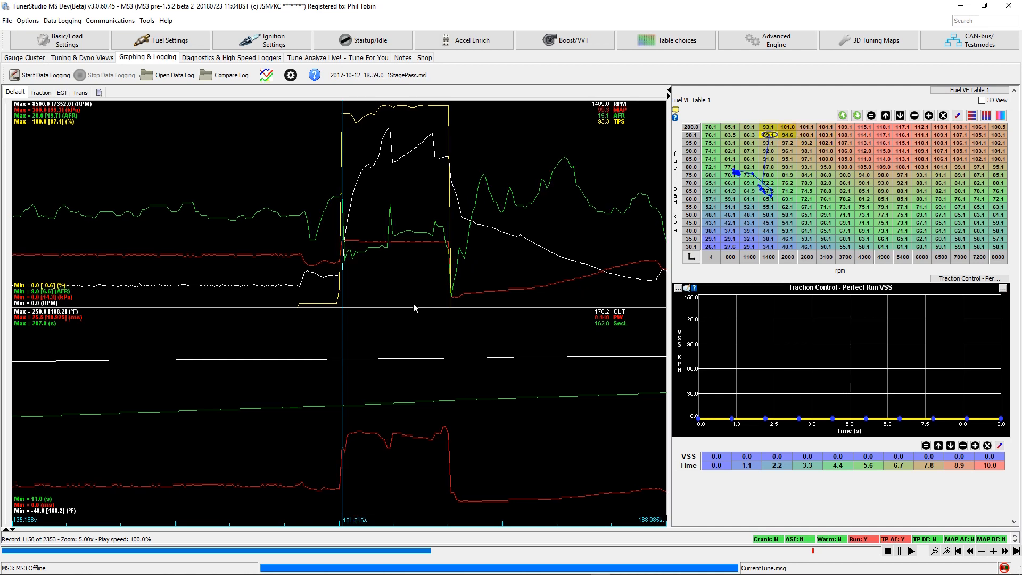
mouse_move(456, 333)
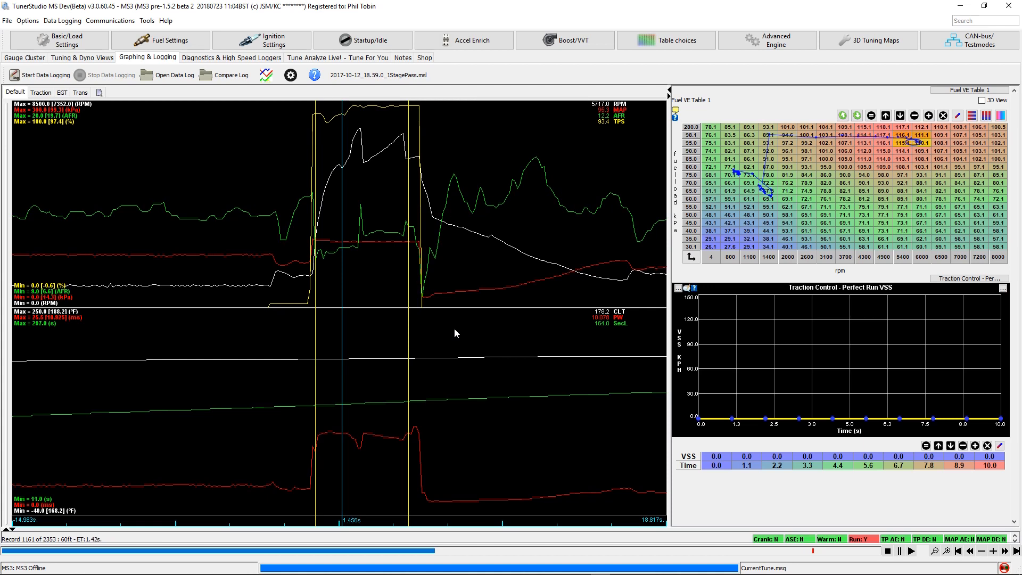
mouse_move(233, 420)
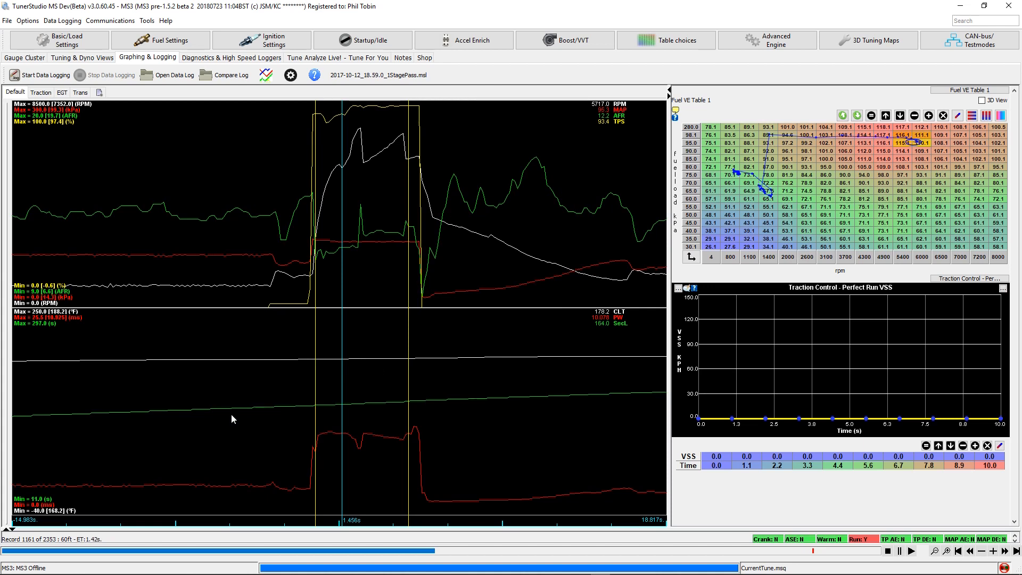
mouse_move(92, 546)
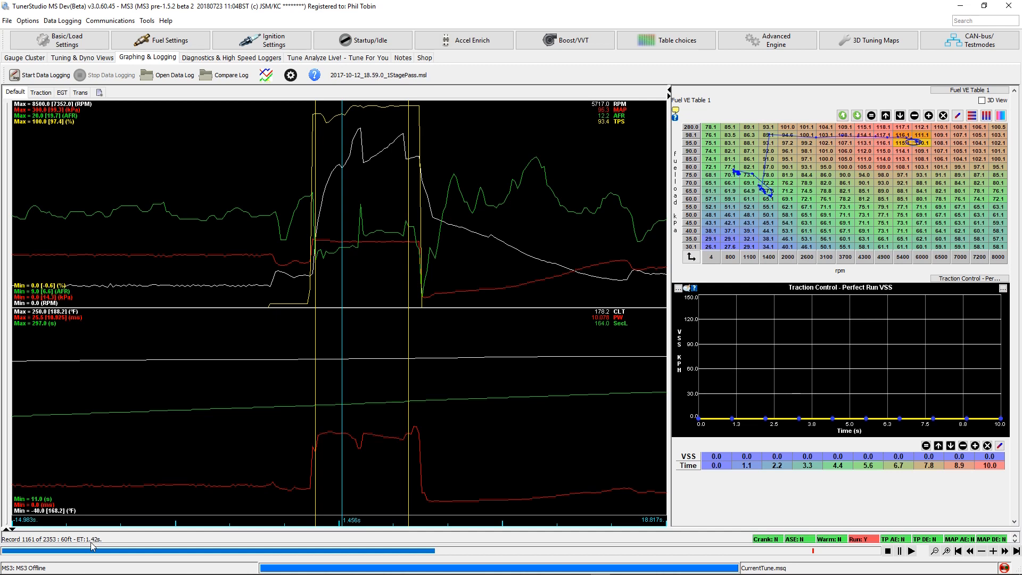
mouse_move(340, 495)
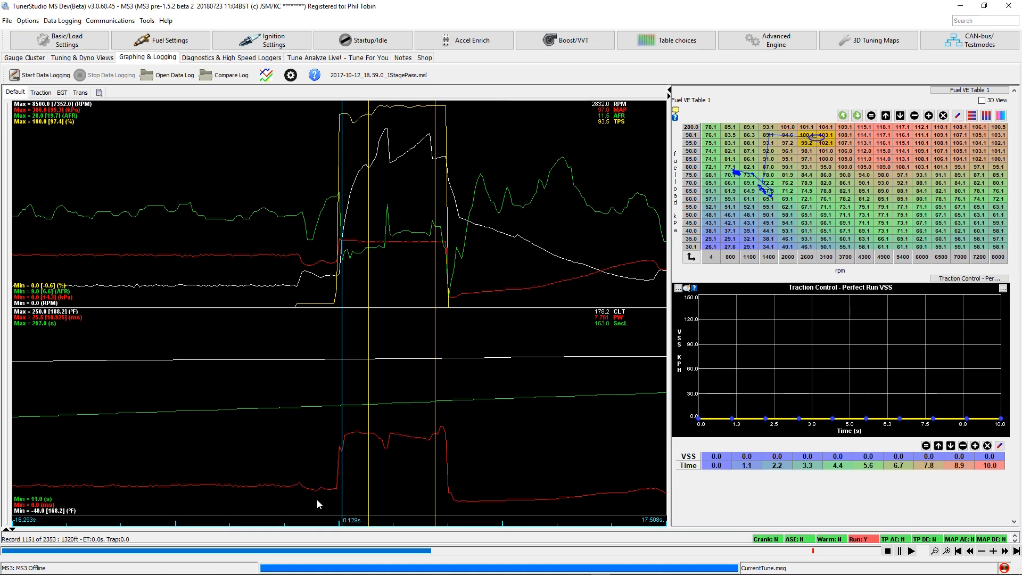
click(768, 40)
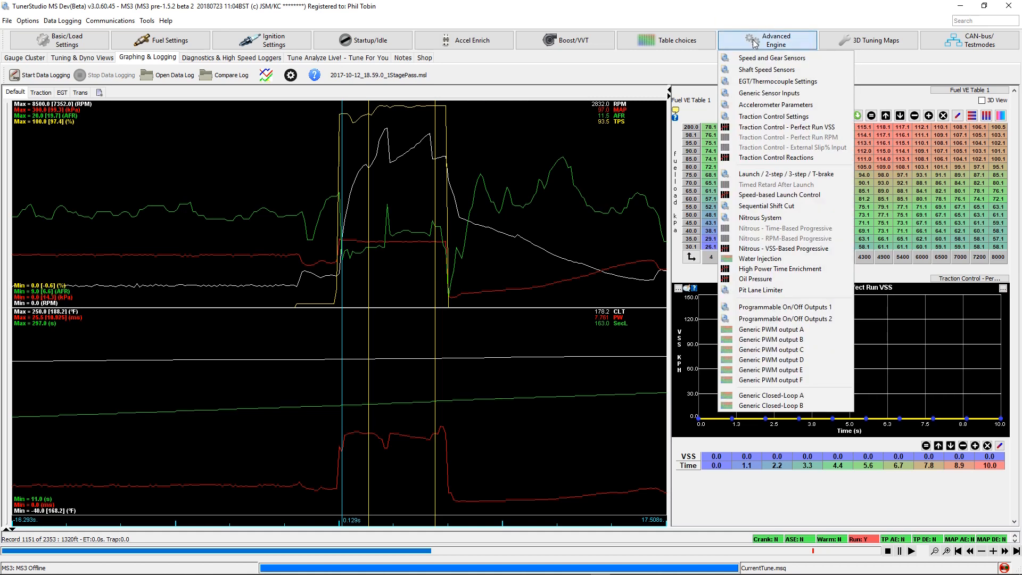
click(787, 127)
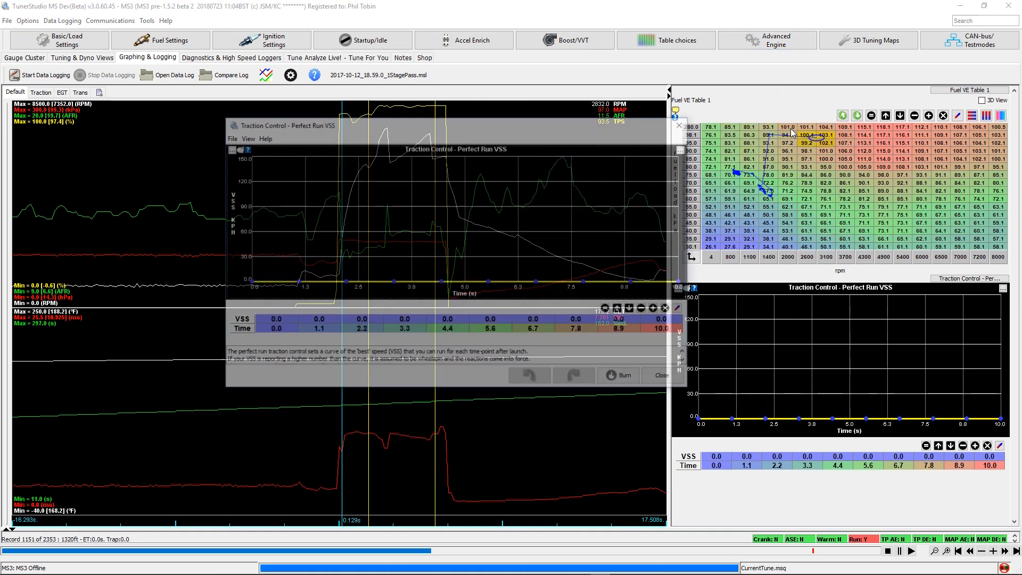
click(678, 125)
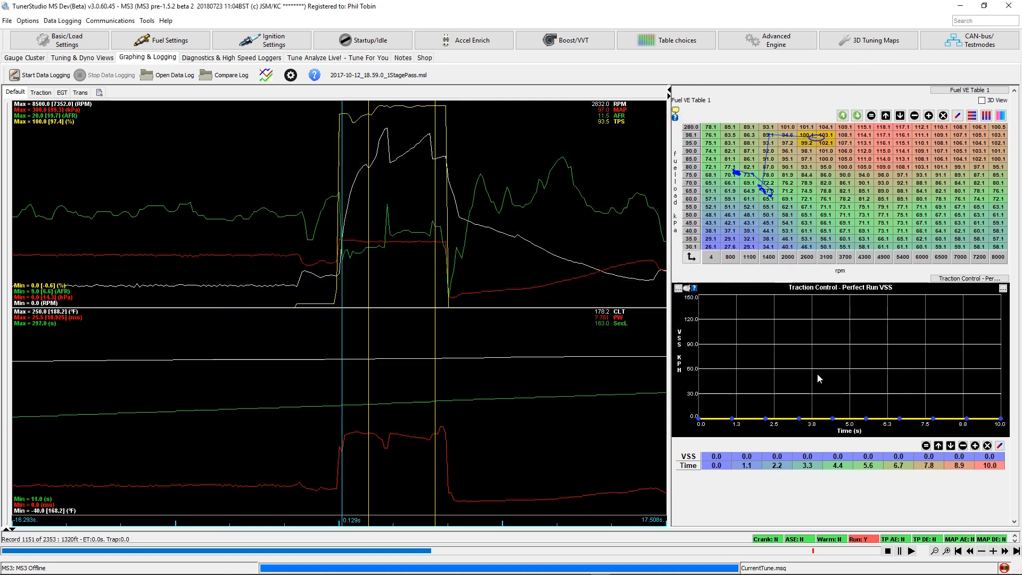
mouse_move(769, 330)
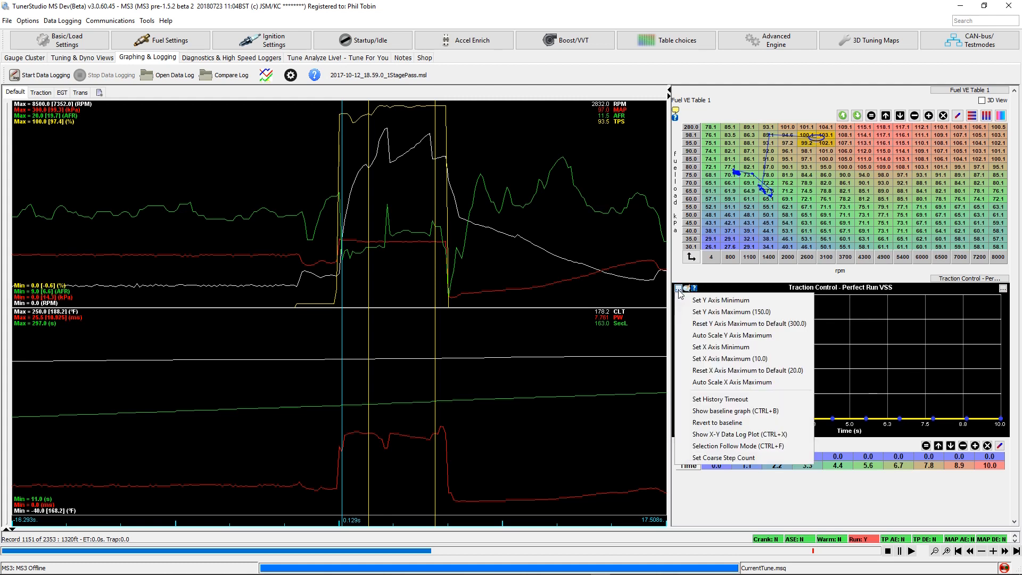
mouse_move(740, 435)
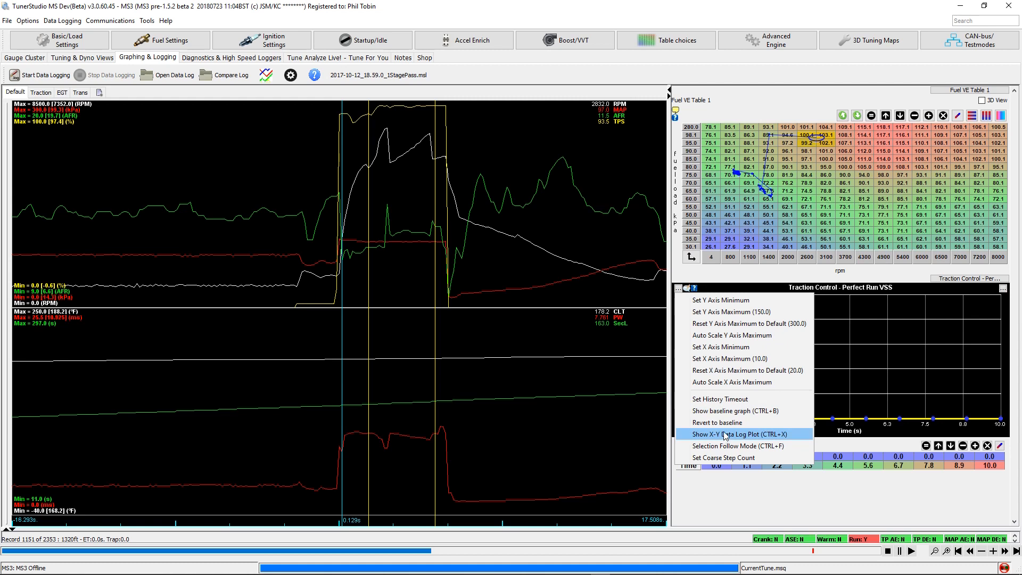
Enable Show X-Y Data Log Plot on the Perfect Run VSS curve graph
click(738, 435)
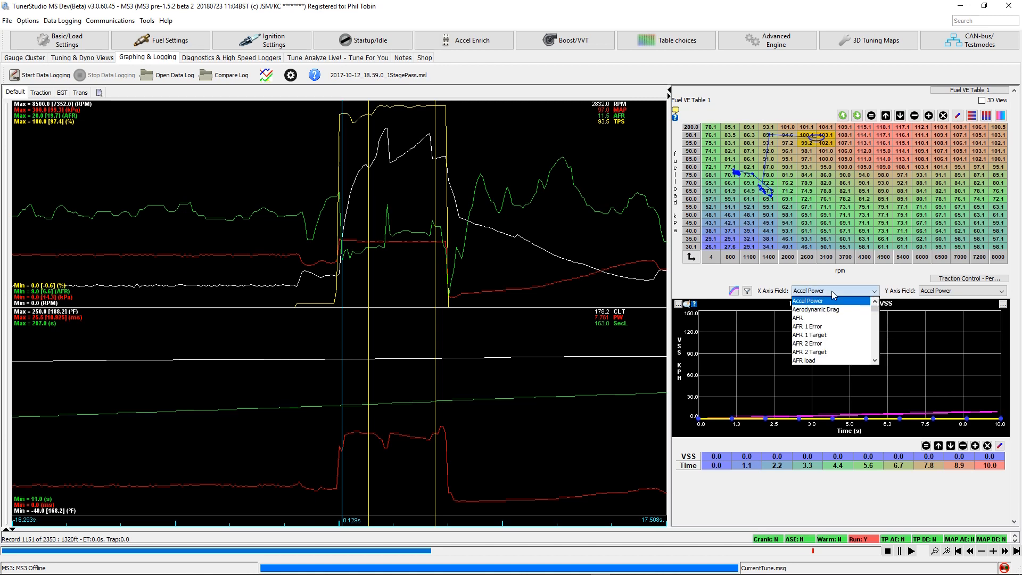
Set the overlay's X axis field to Time and Y axis field to VSS1
click(798, 360)
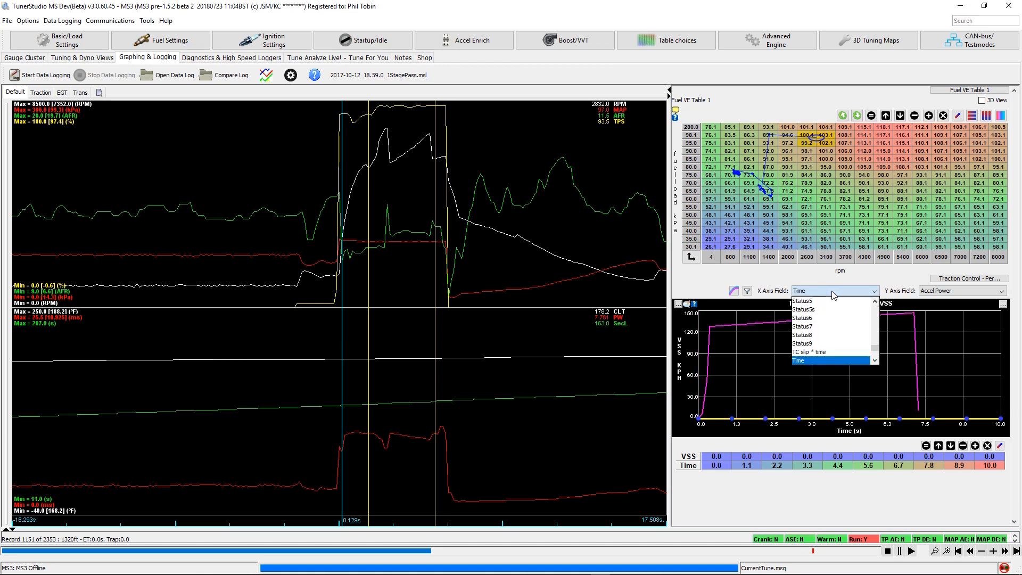
click(798, 361)
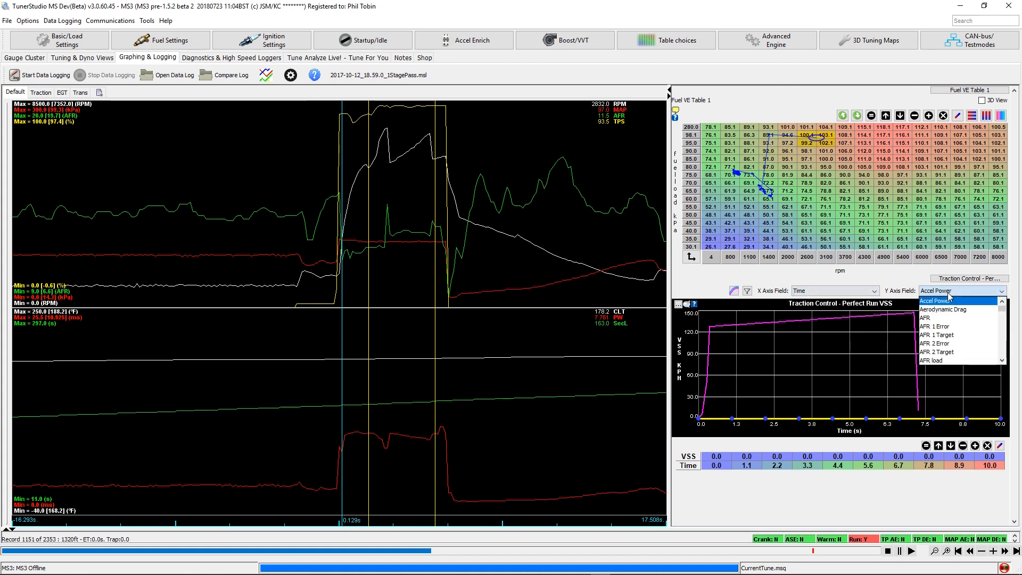
click(928, 361)
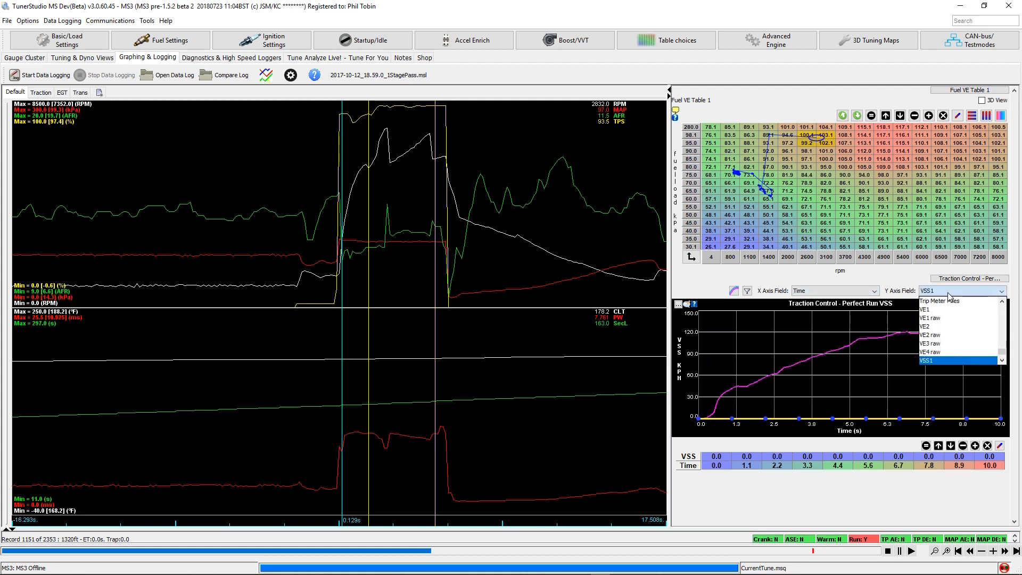
click(947, 359)
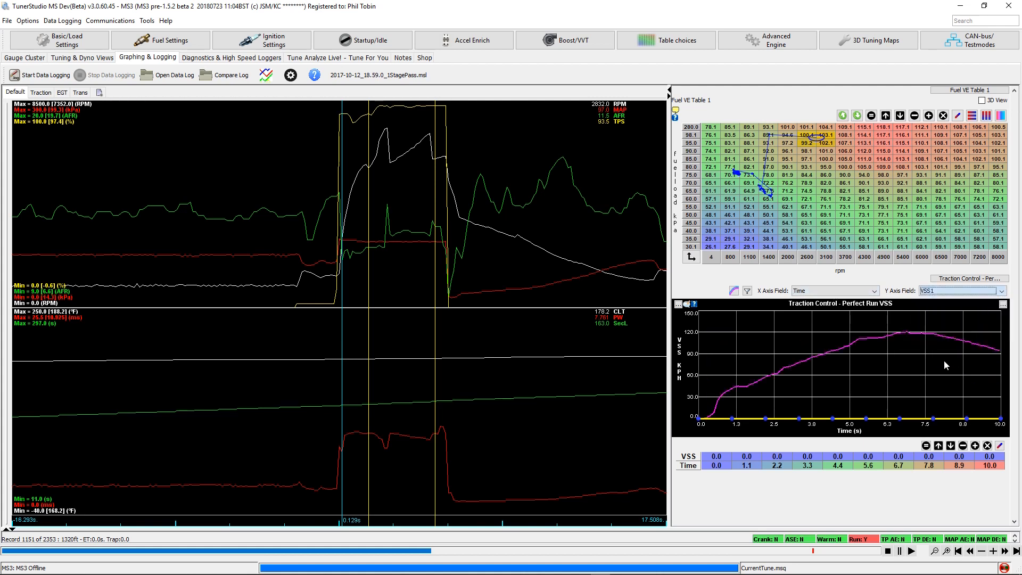
mouse_move(908, 371)
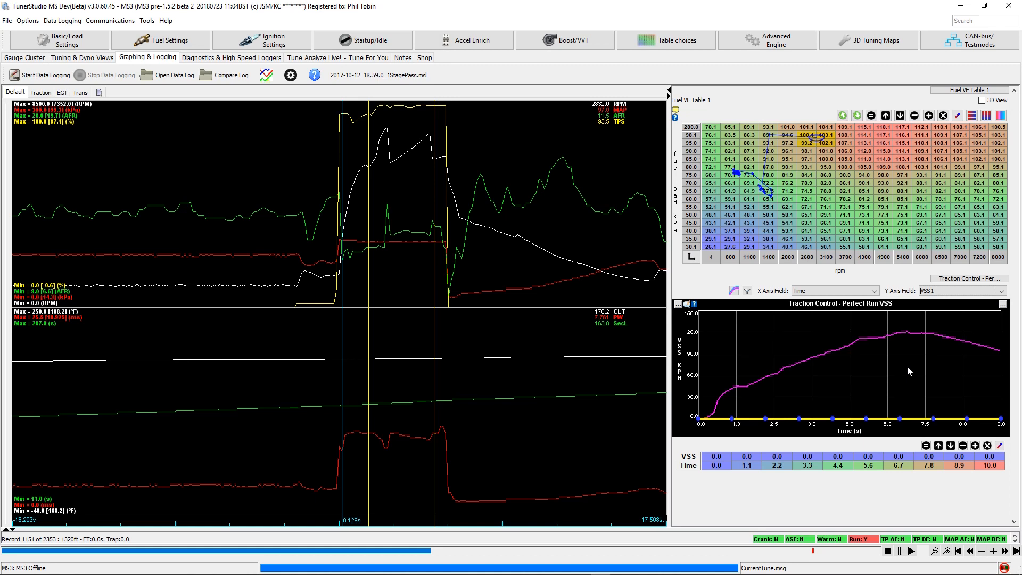
mouse_move(707, 423)
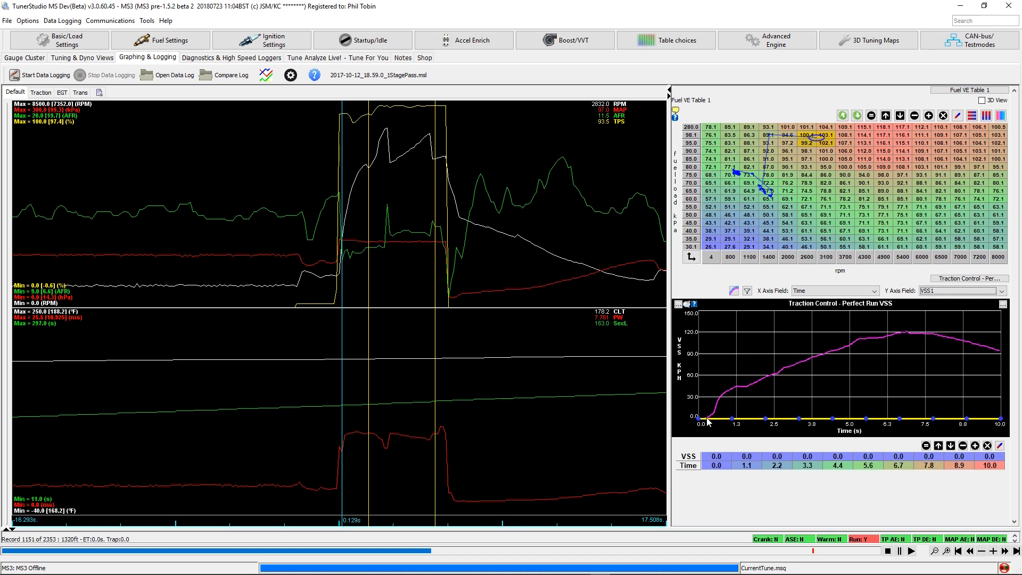
mouse_move(374, 440)
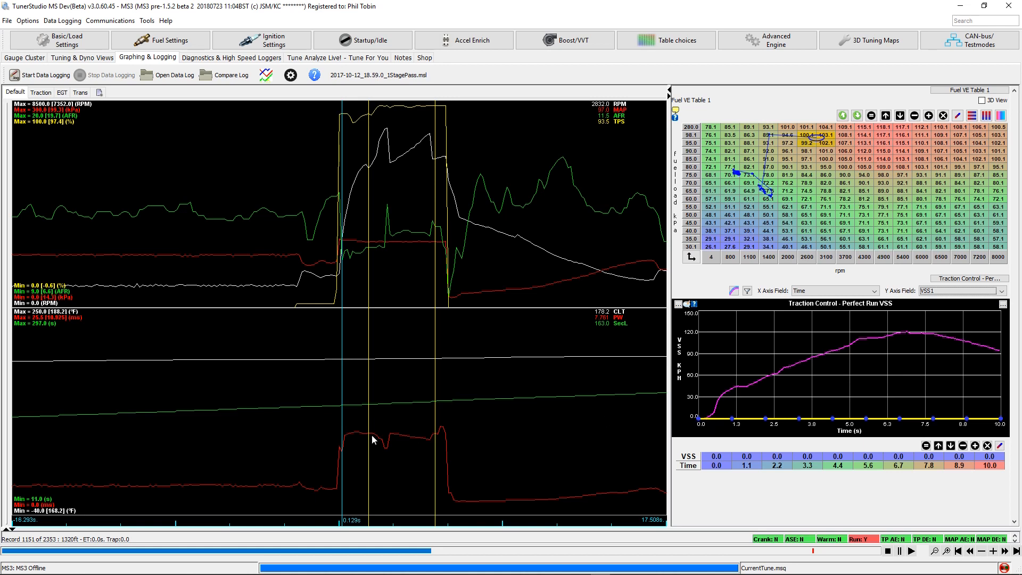
mouse_move(417, 426)
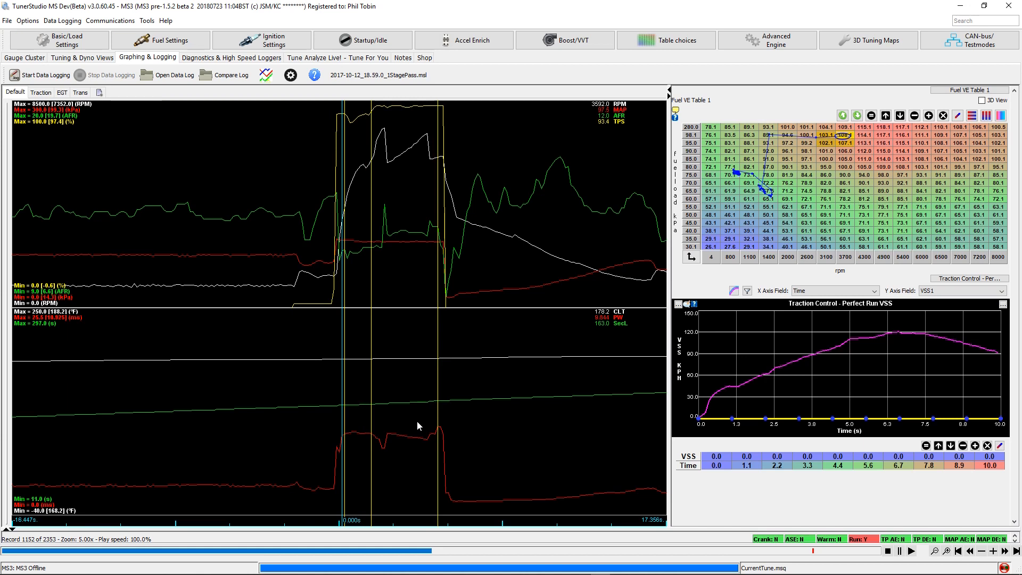
mouse_move(892, 412)
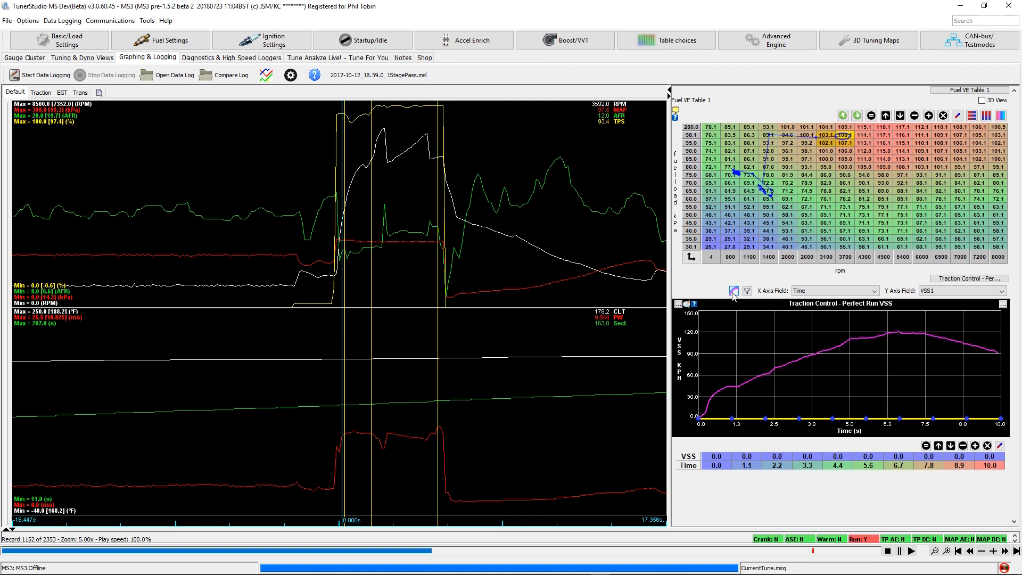
mouse_move(734, 291)
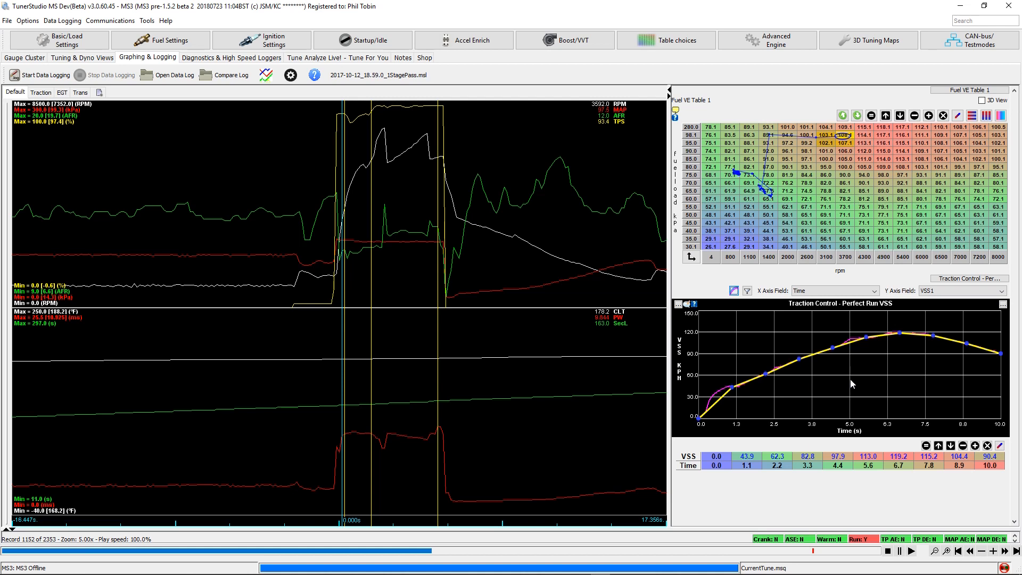
Select the top-end points of the fitted Perfect Run VSS curve
click(897, 473)
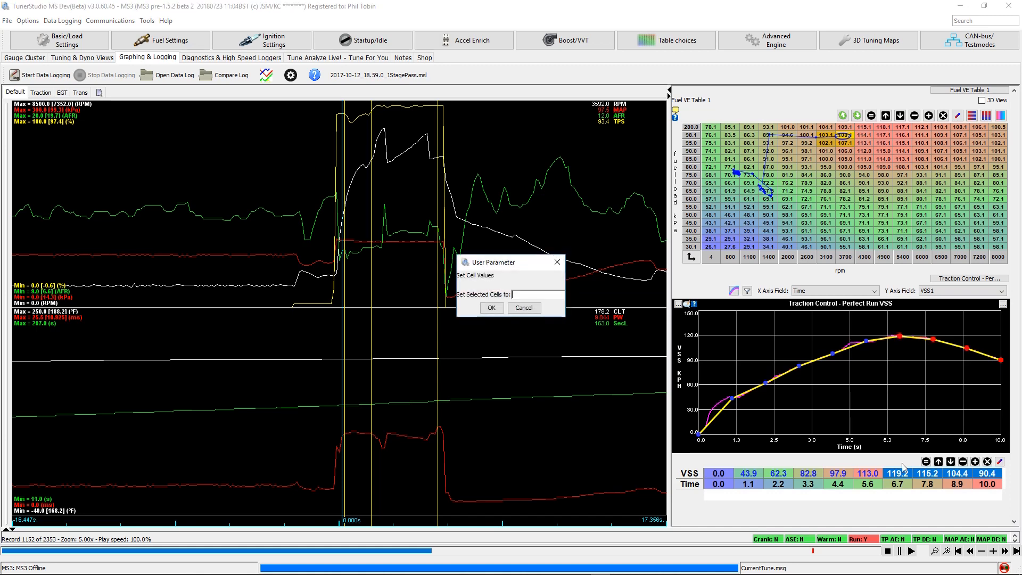
Set the selected last four VSS points to 120, landing at a flat 119.9 km/h
text(120)
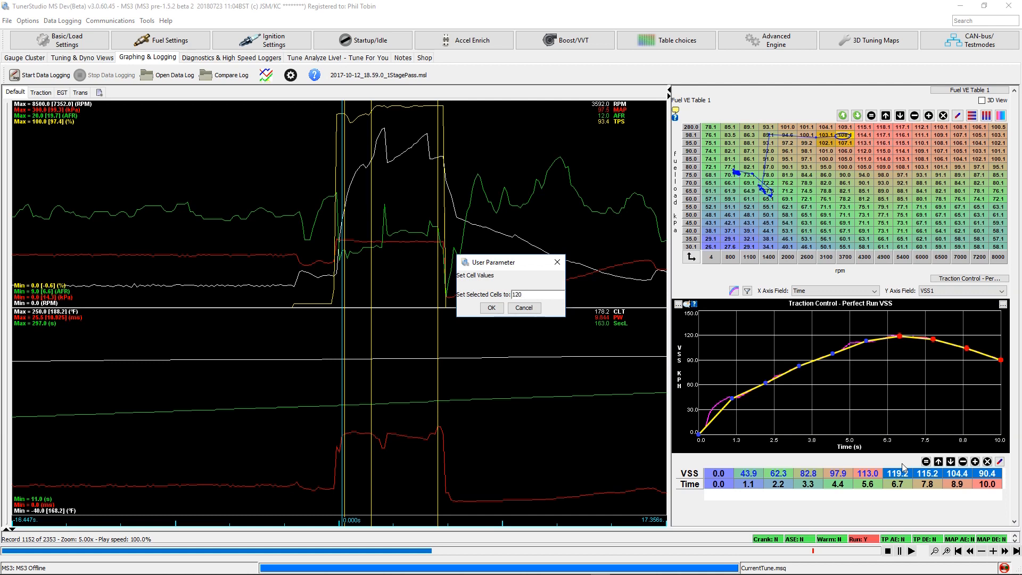
click(491, 306)
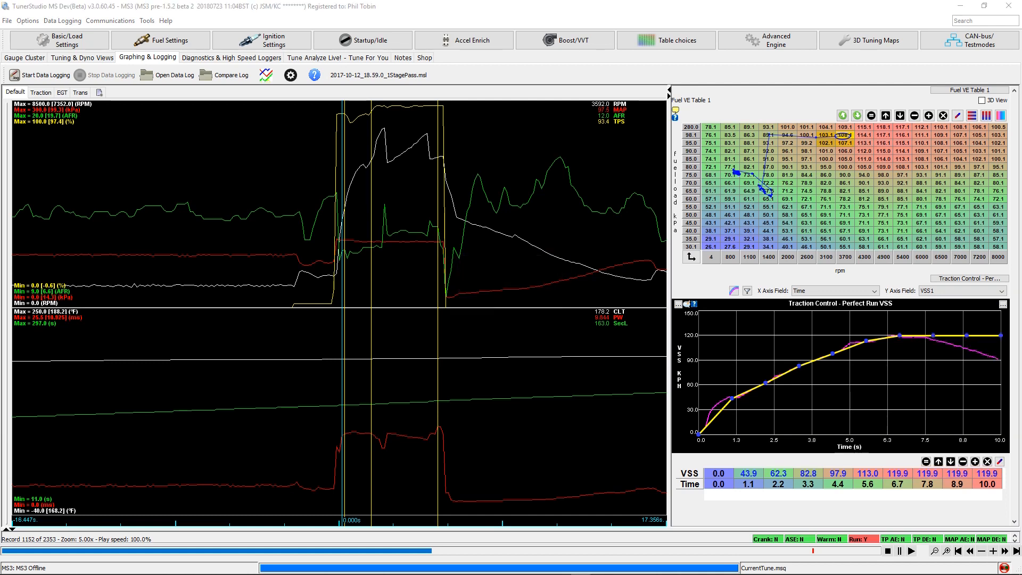